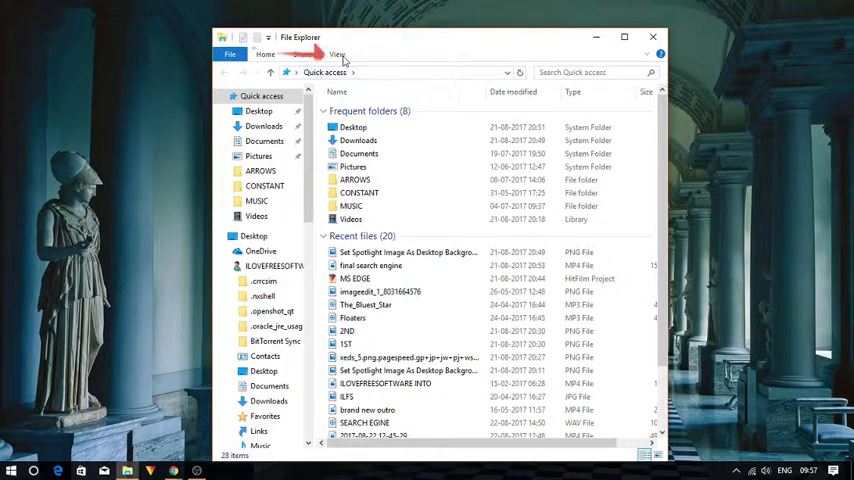
Bring up the Folder Options dialog from the ribbon's View settings
click(336, 54)
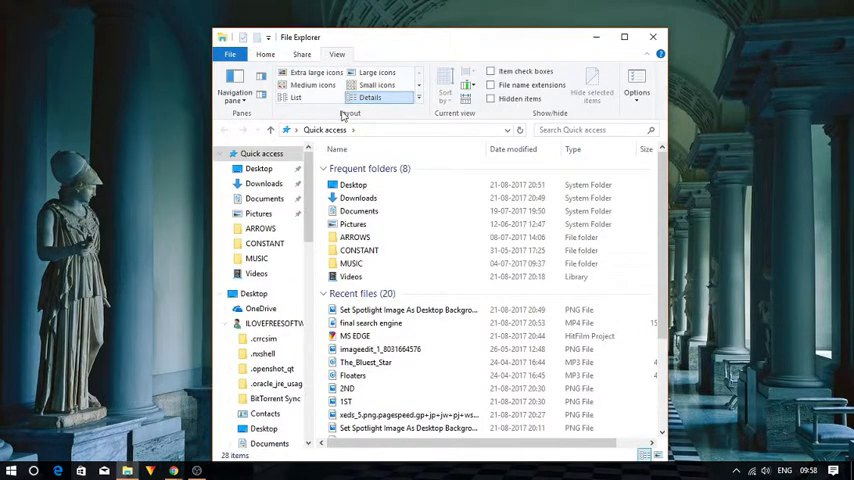
click(636, 78)
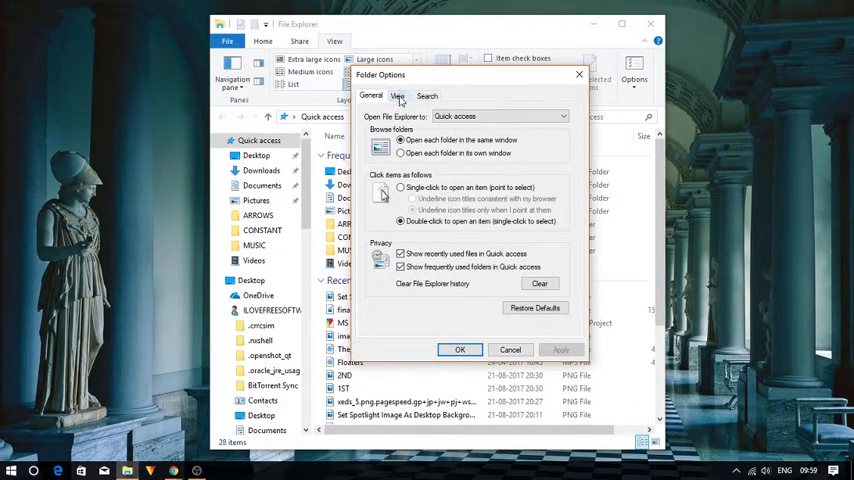
In the View tab's Advanced settings, enable 'Restore previous folder windows at logon'
click(398, 96)
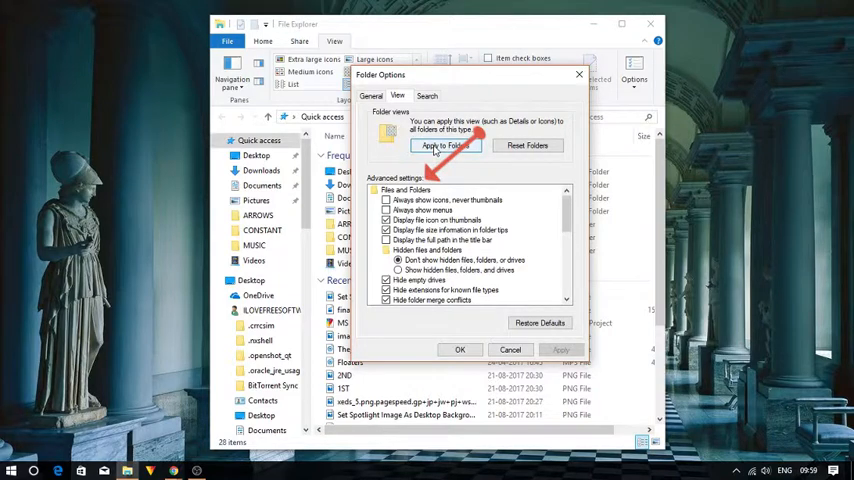
scroll(down, 3)
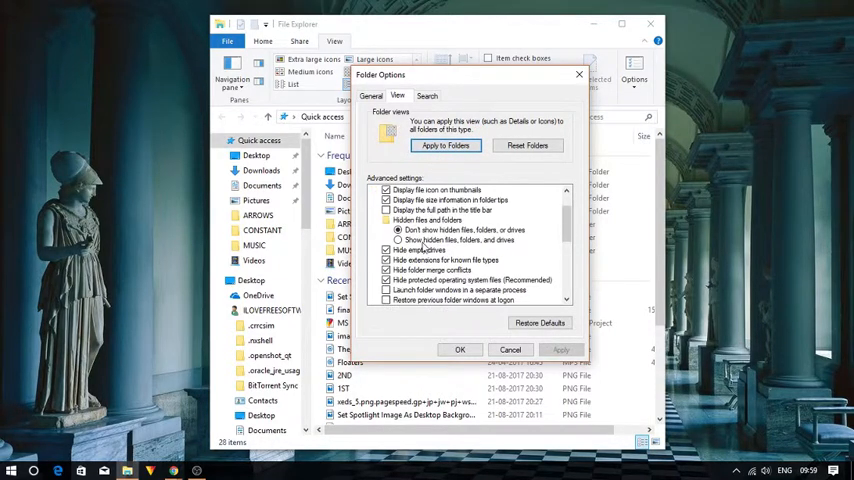
scroll(down, 3)
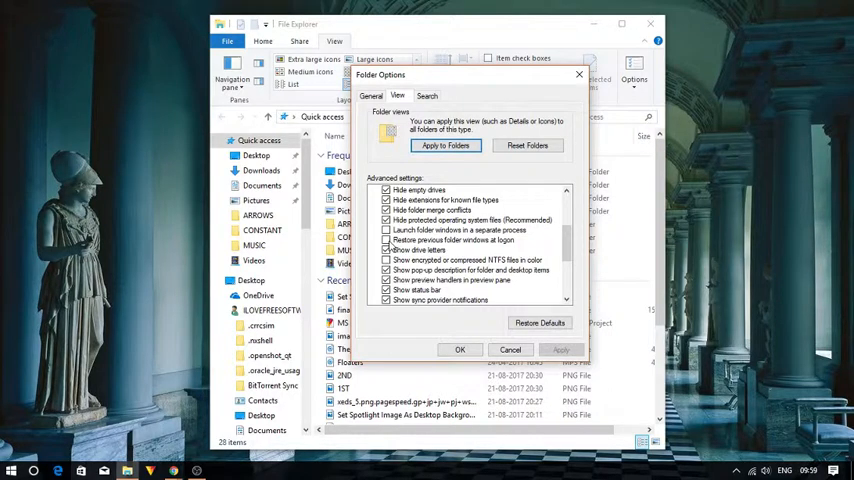
click(386, 240)
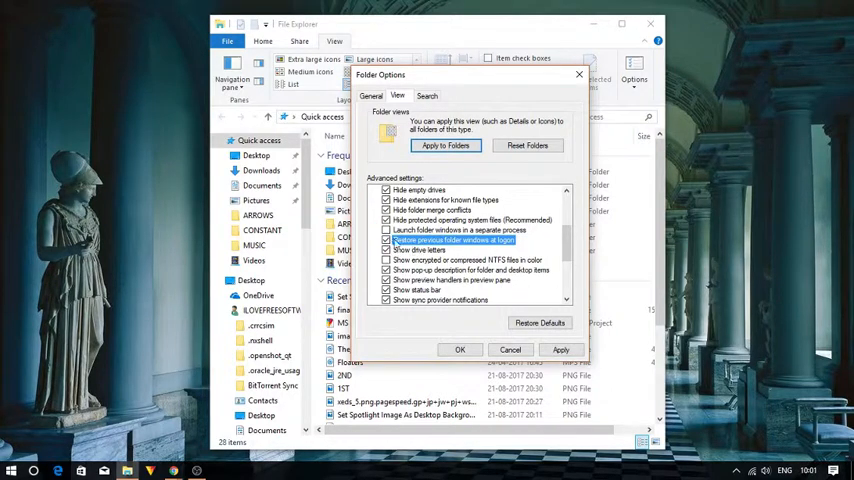